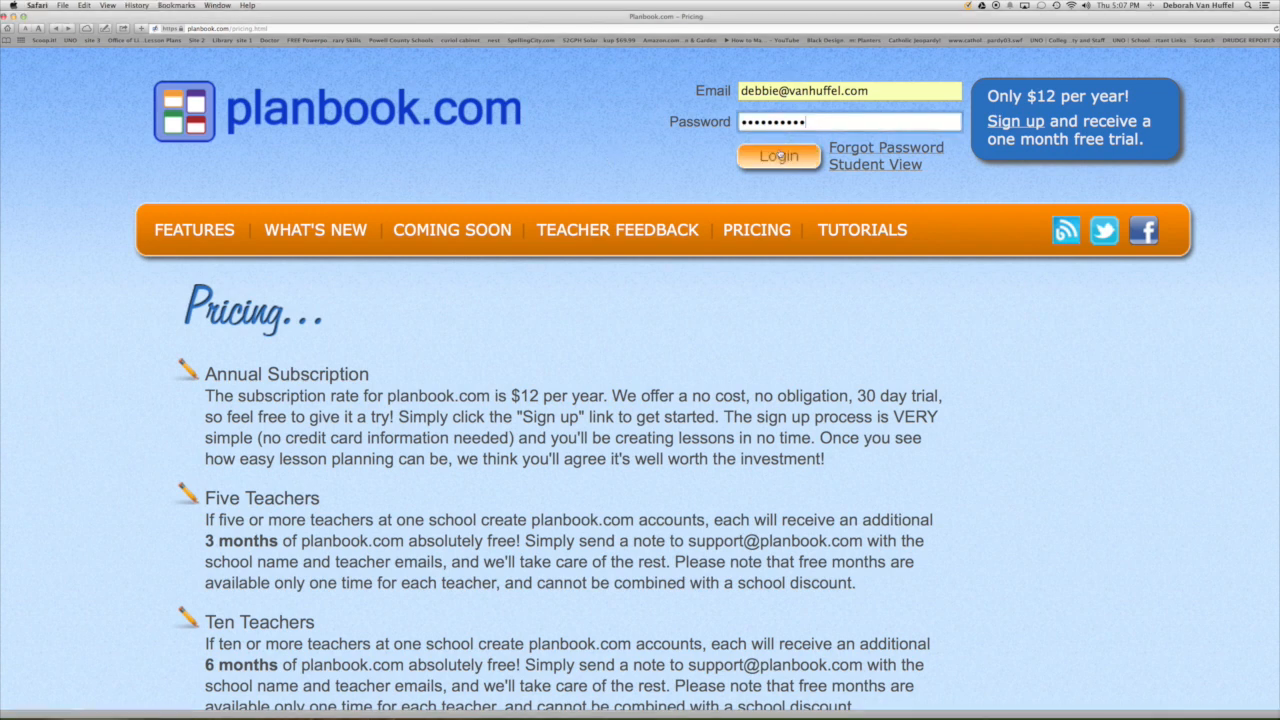
# - Log in to the Planbook.com account to reach the 2014-2015 weekly planner
pyautogui.click(780, 156)
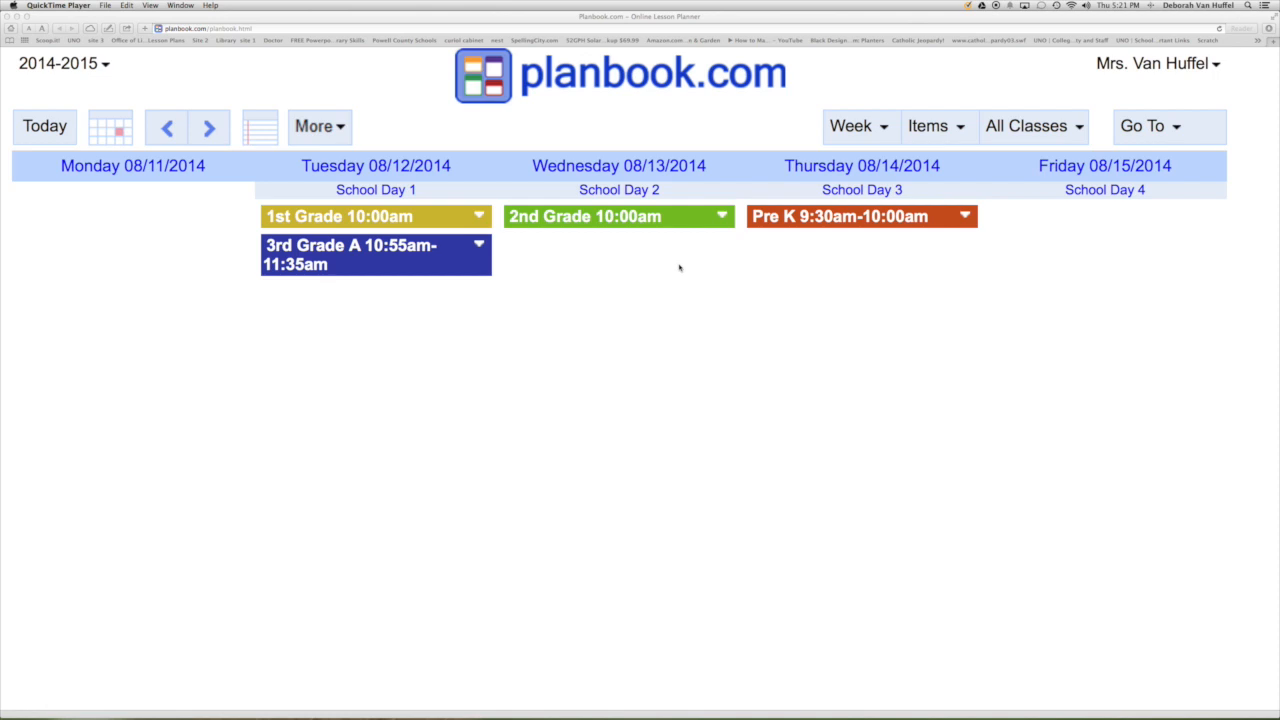
pyautogui.moveTo(1168, 124)
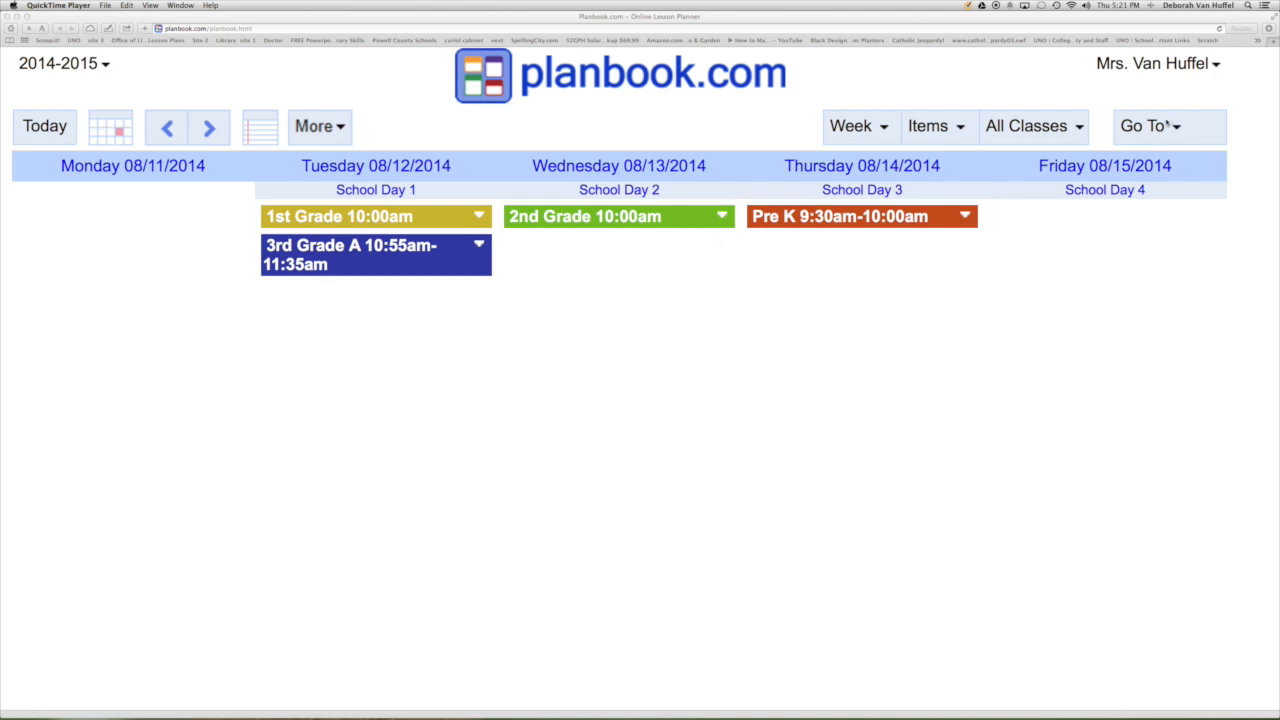
# - Review the School Year information via Go To, then move on to the Classes list
pyautogui.click(1150, 126)
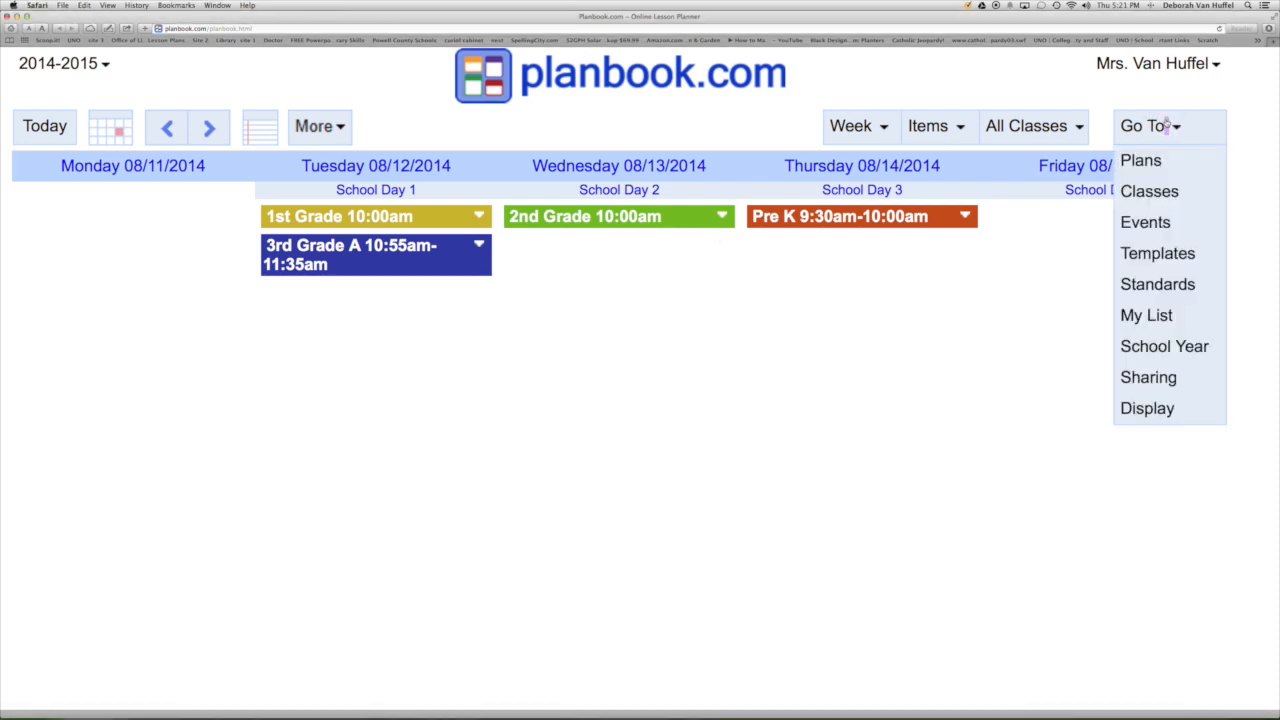
pyautogui.click(1164, 346)
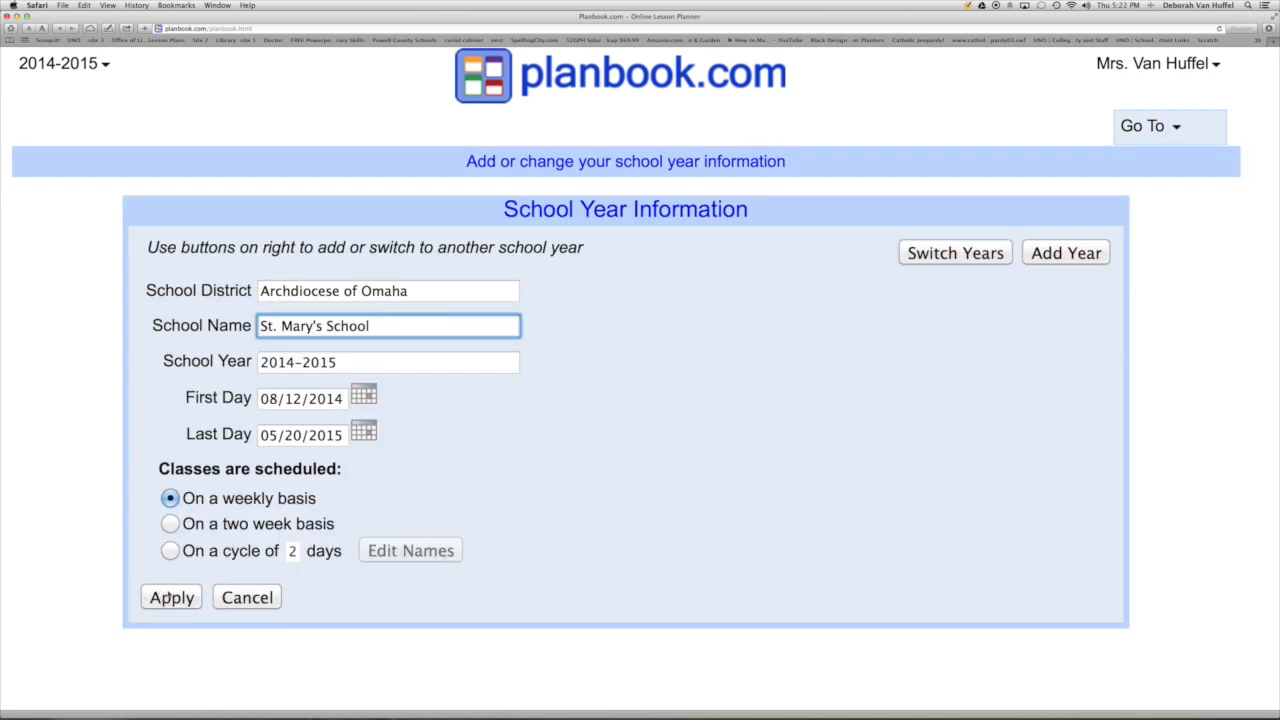
pyautogui.click(170, 596)
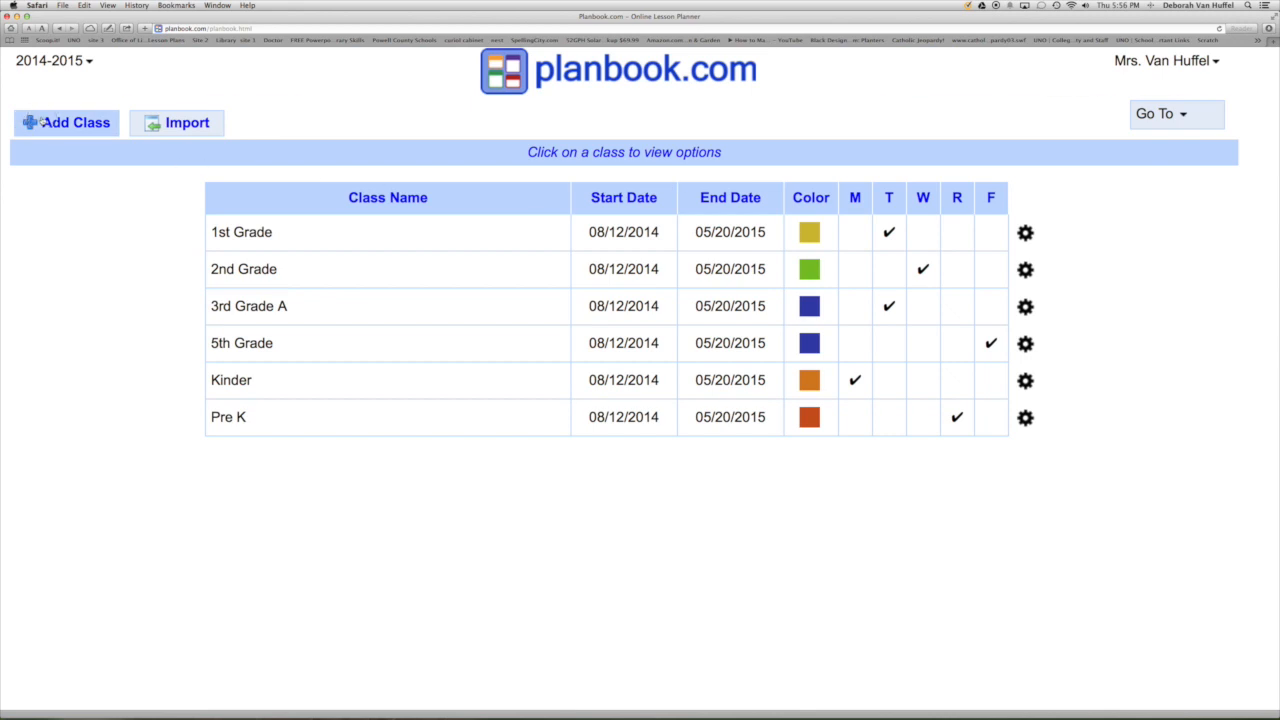
# - Start a new class named '5th Grade' with Monday times 1:00 AM to 1:30 AM
pyautogui.click(66, 122)
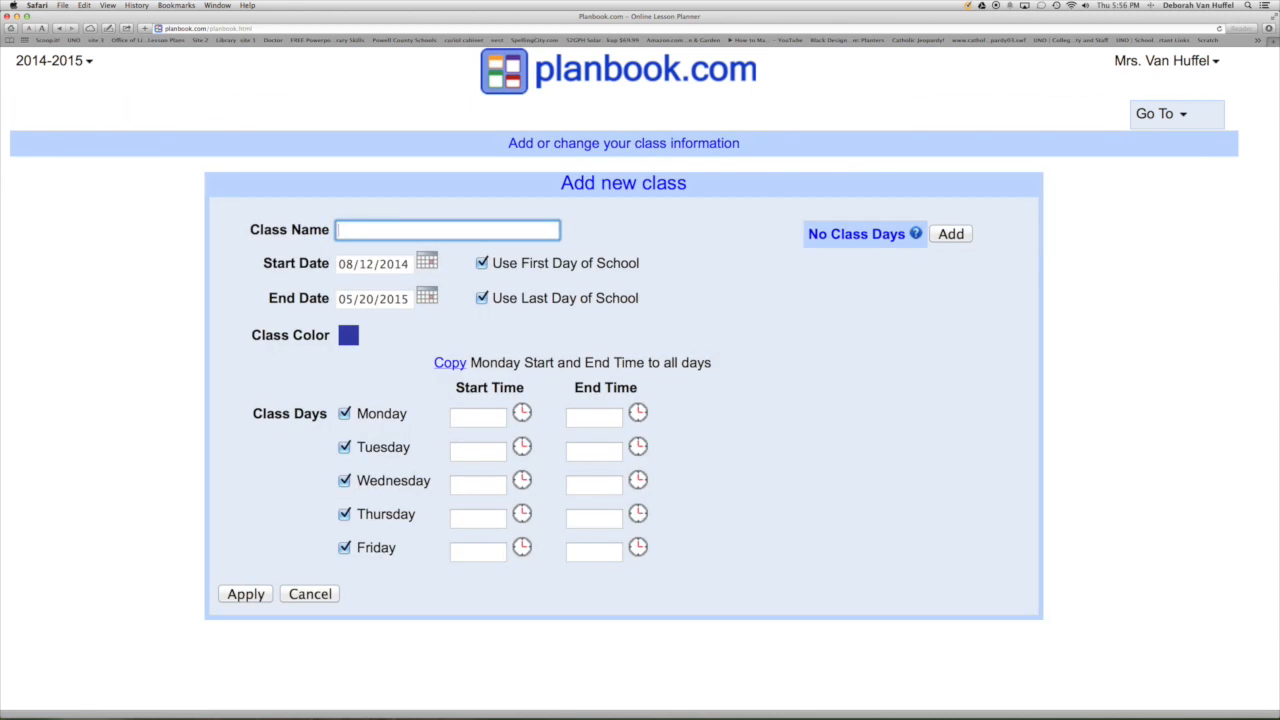
pyautogui.write('5th Grade')
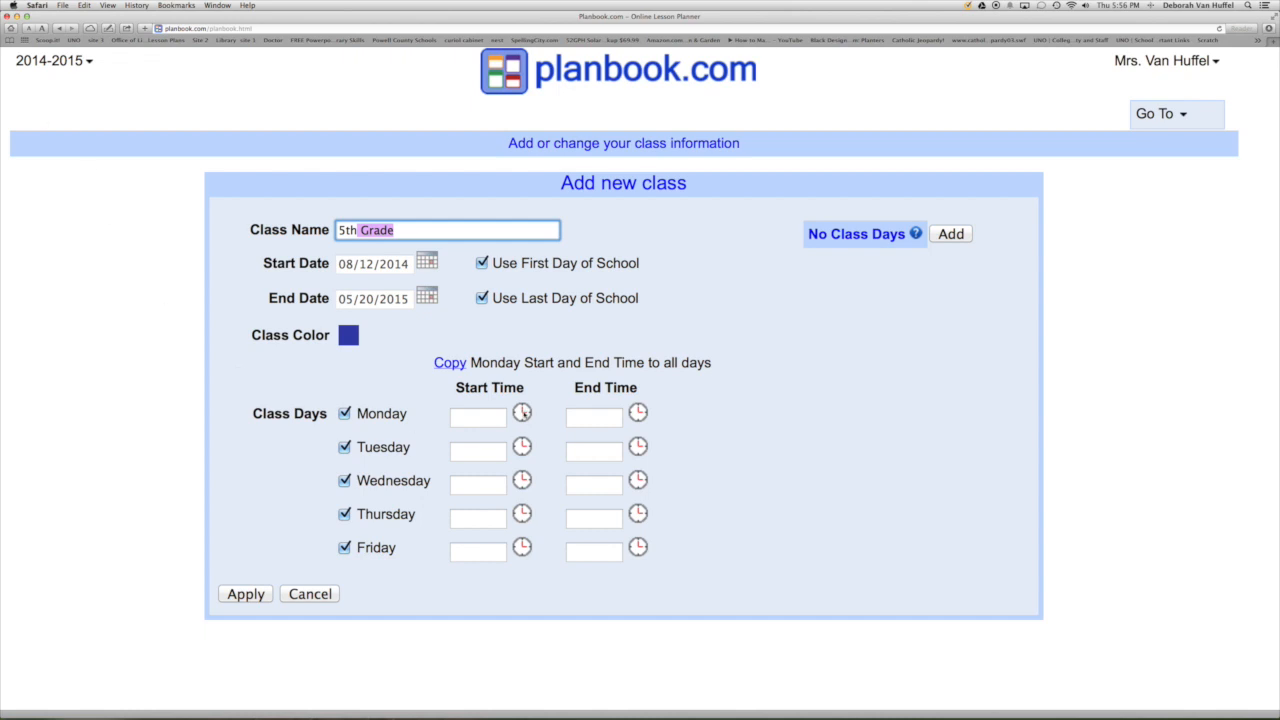
pyautogui.click(638, 412)
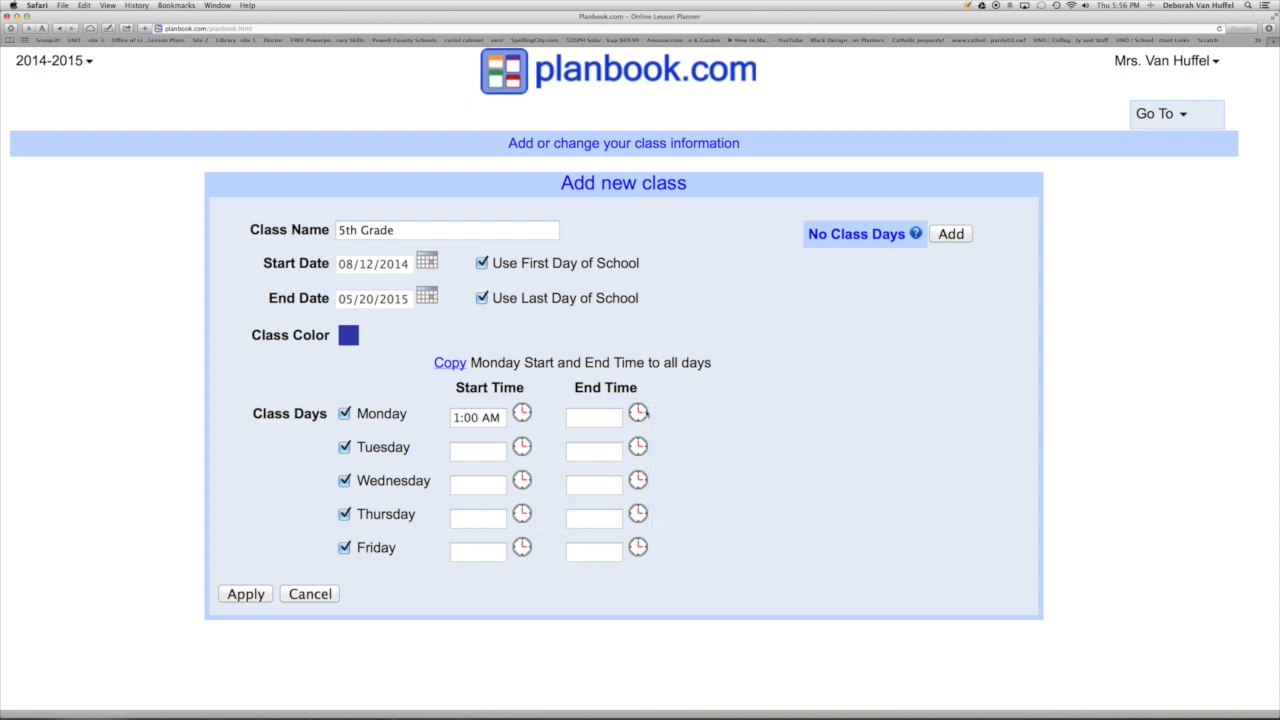
pyautogui.click(638, 412)
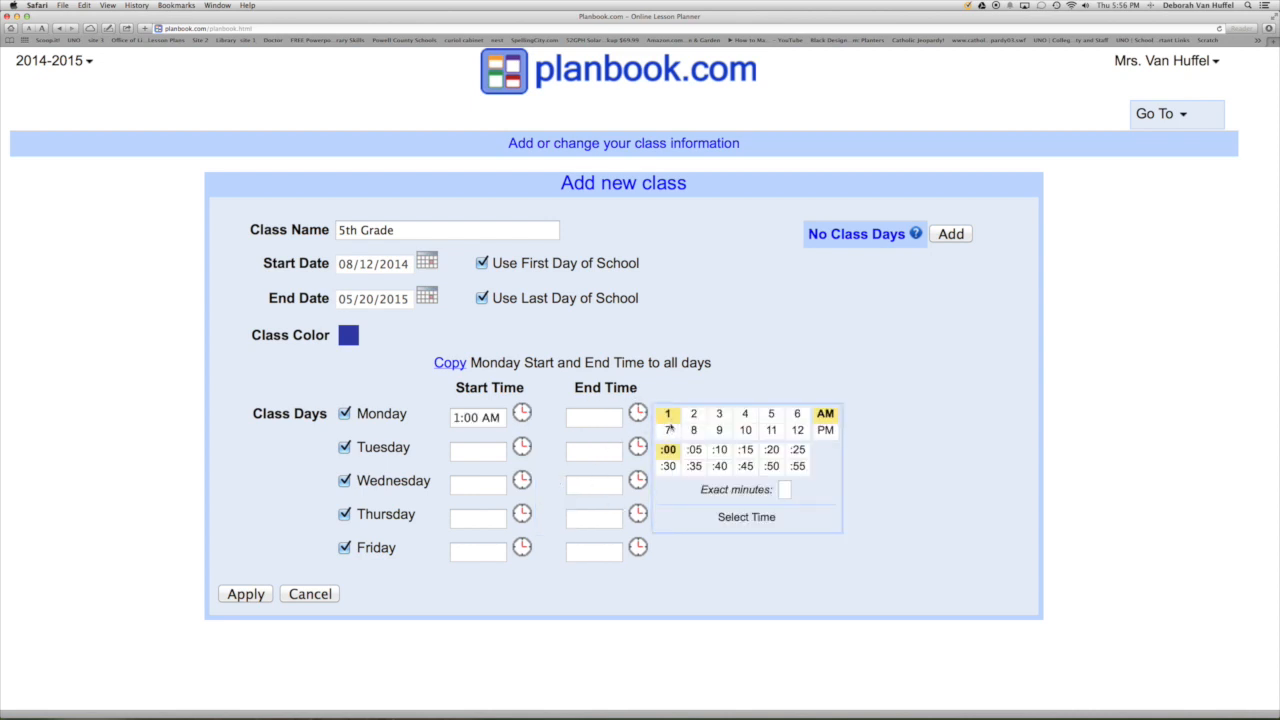
pyautogui.click(668, 466)
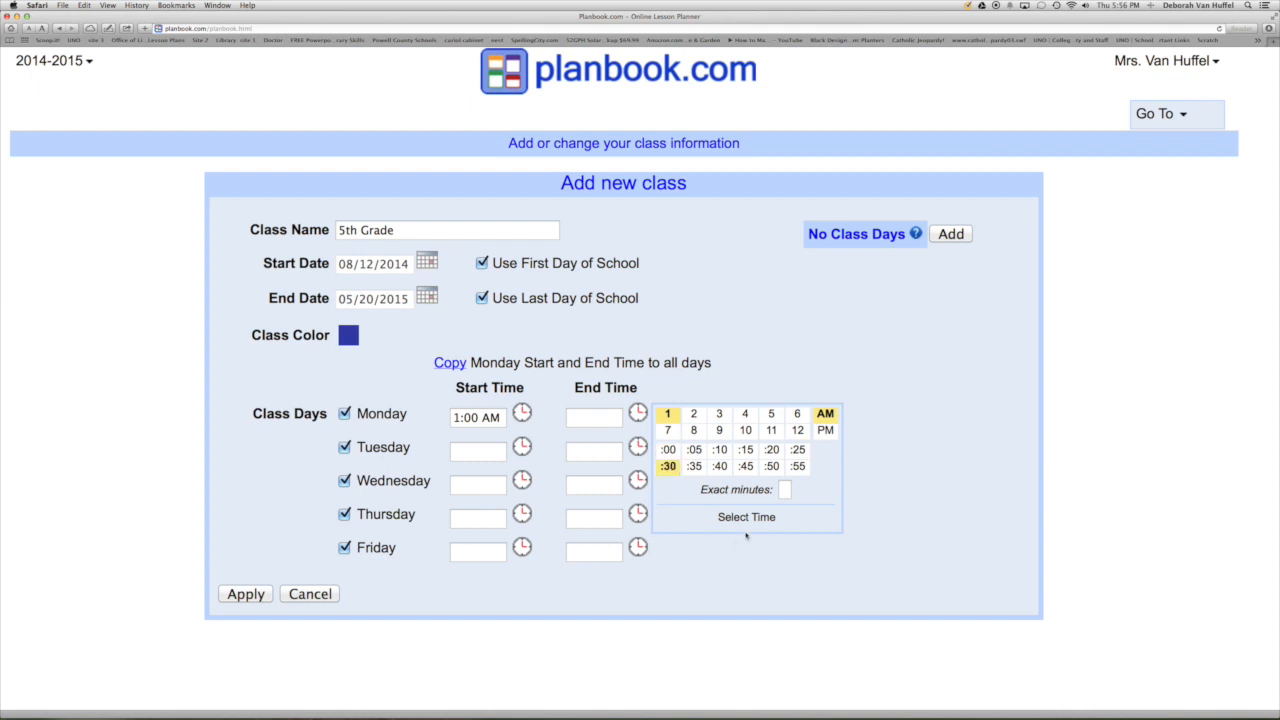
pyautogui.click(746, 516)
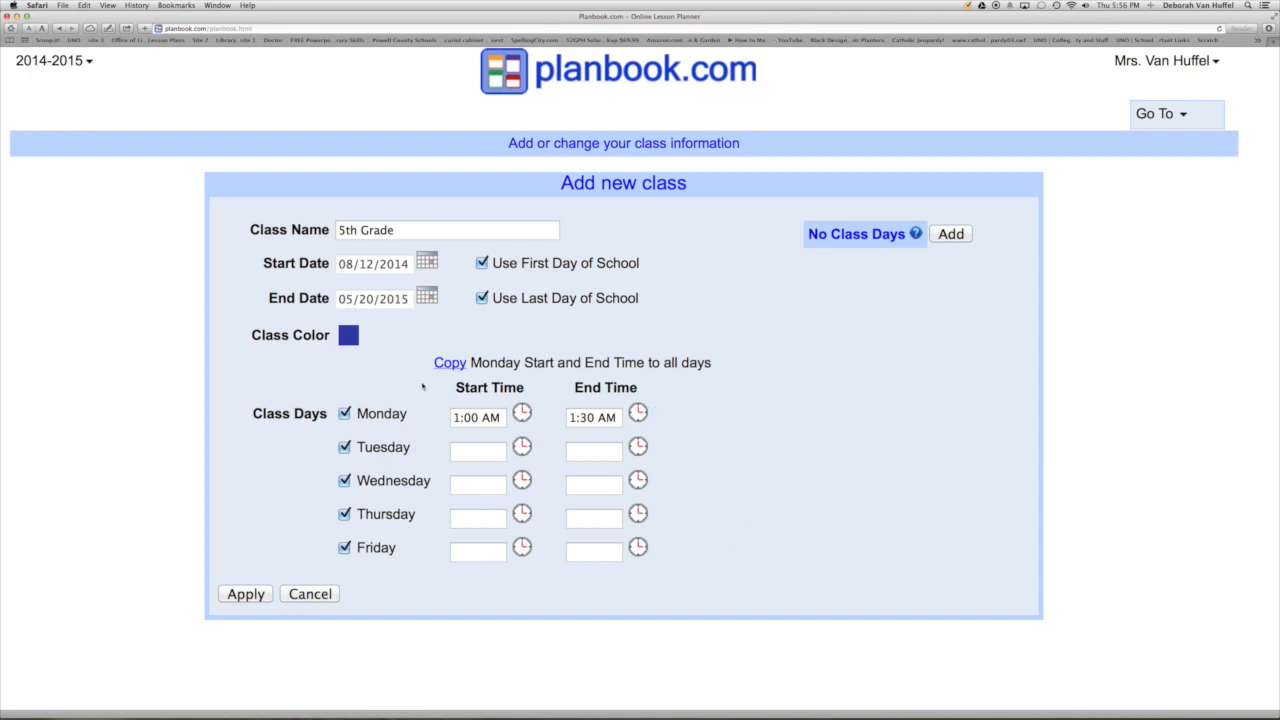
# - Copy Monday's times to all weekdays and save the 5th Grade class
pyautogui.click(448, 362)
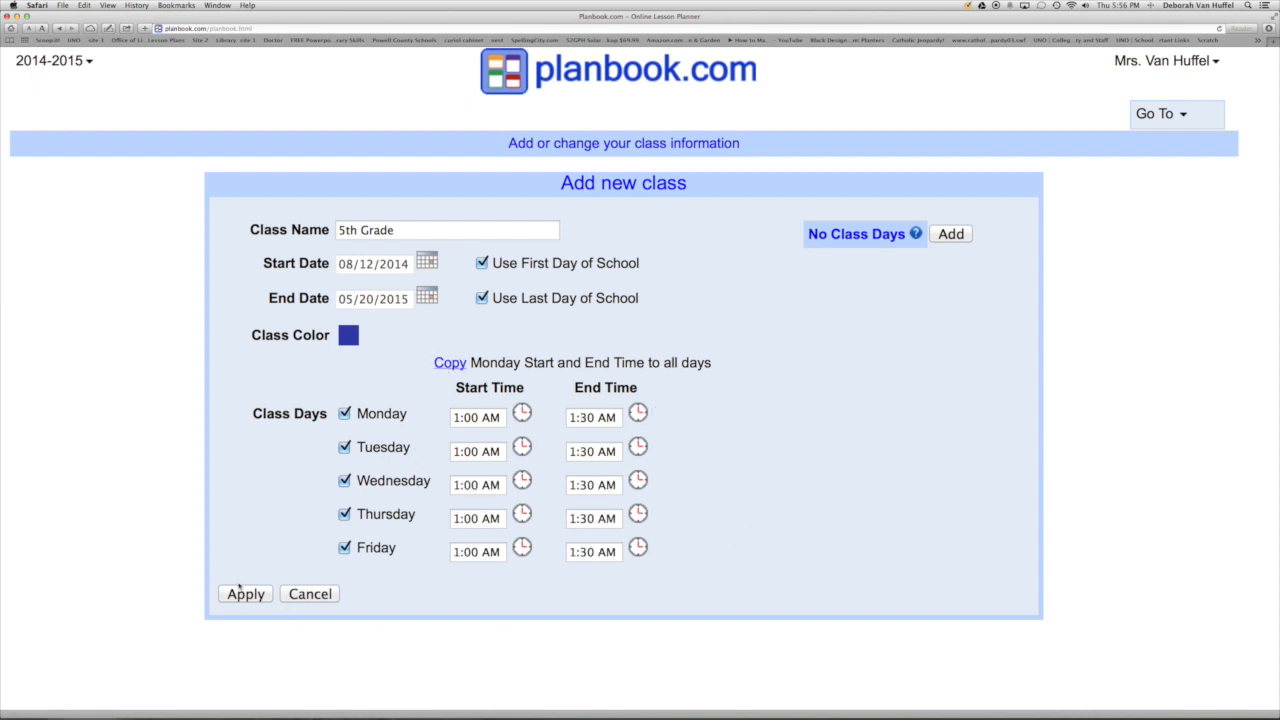
pyautogui.click(244, 592)
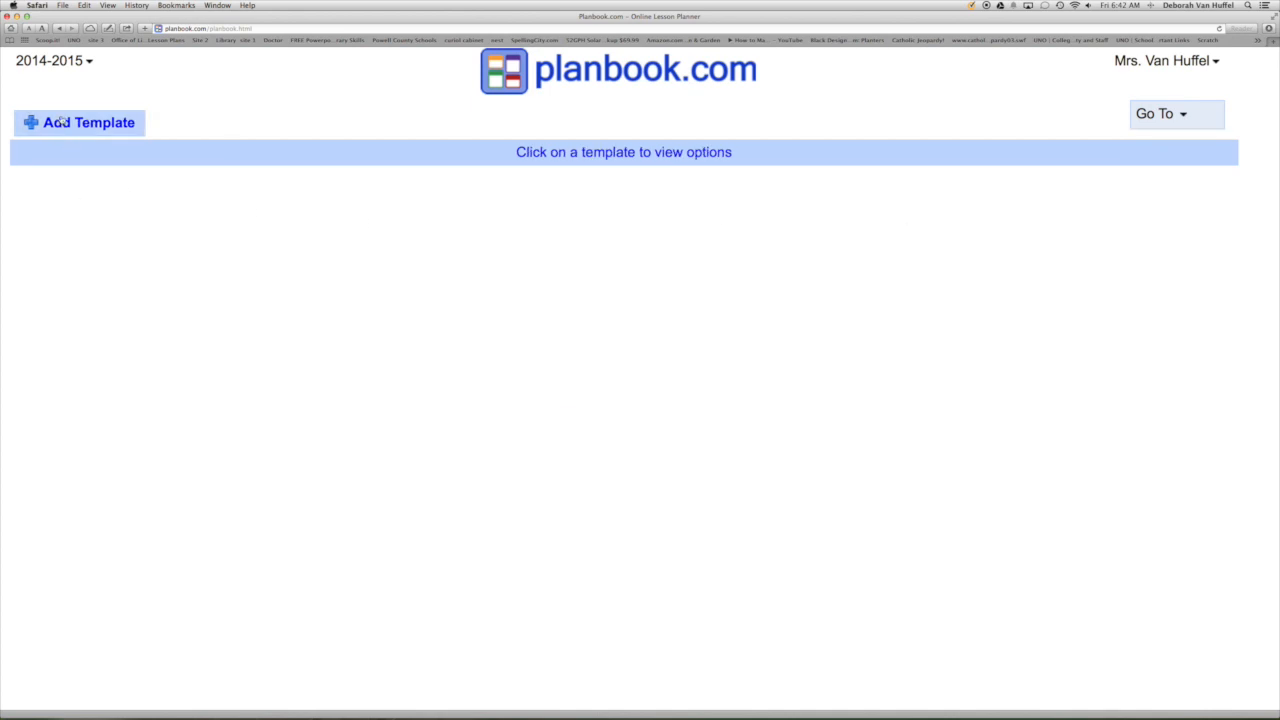
# - Create a 1st Grade everyday lesson template reading Song, Book, Activity and save it
pyautogui.click(80, 122)
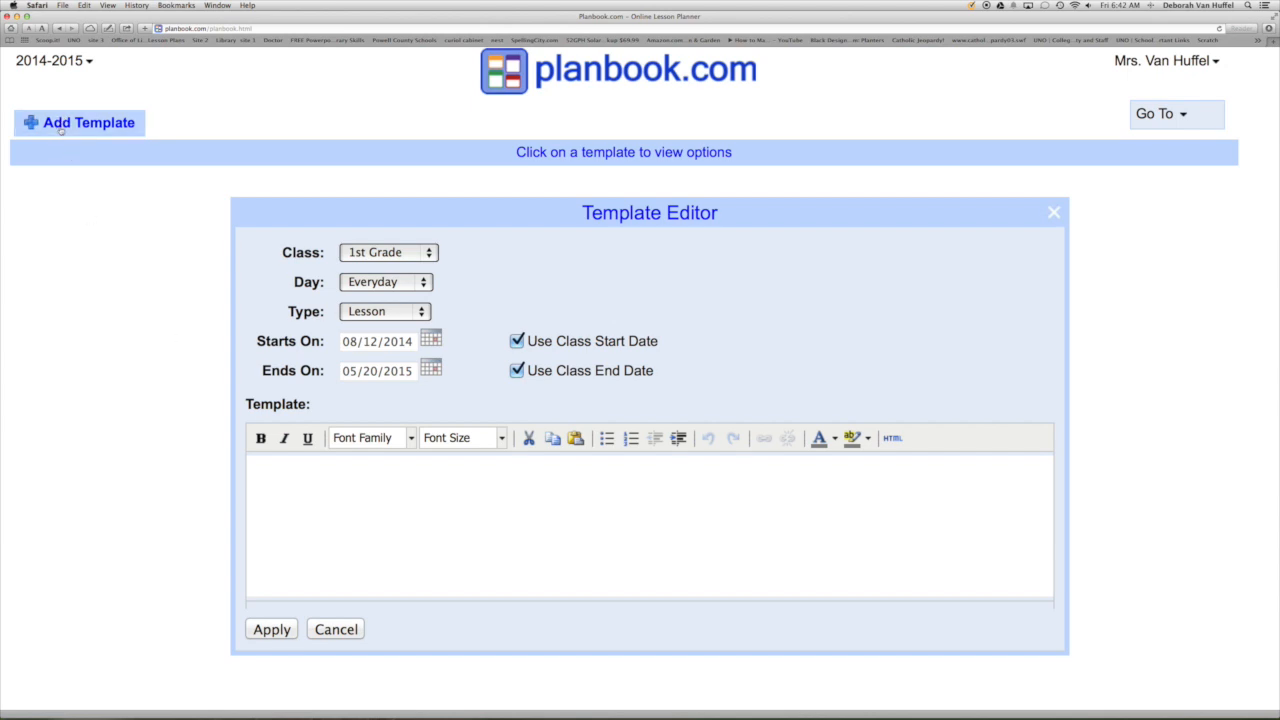
pyautogui.click(270, 470)
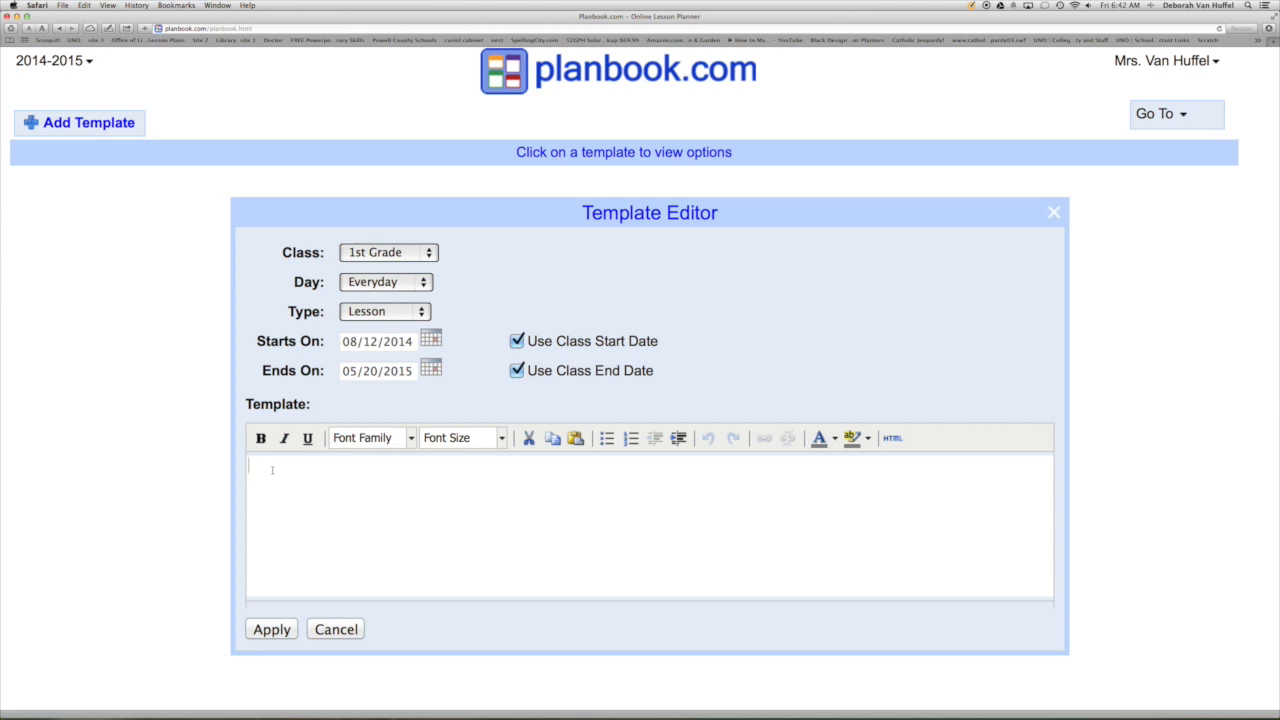
pyautogui.write('Song')
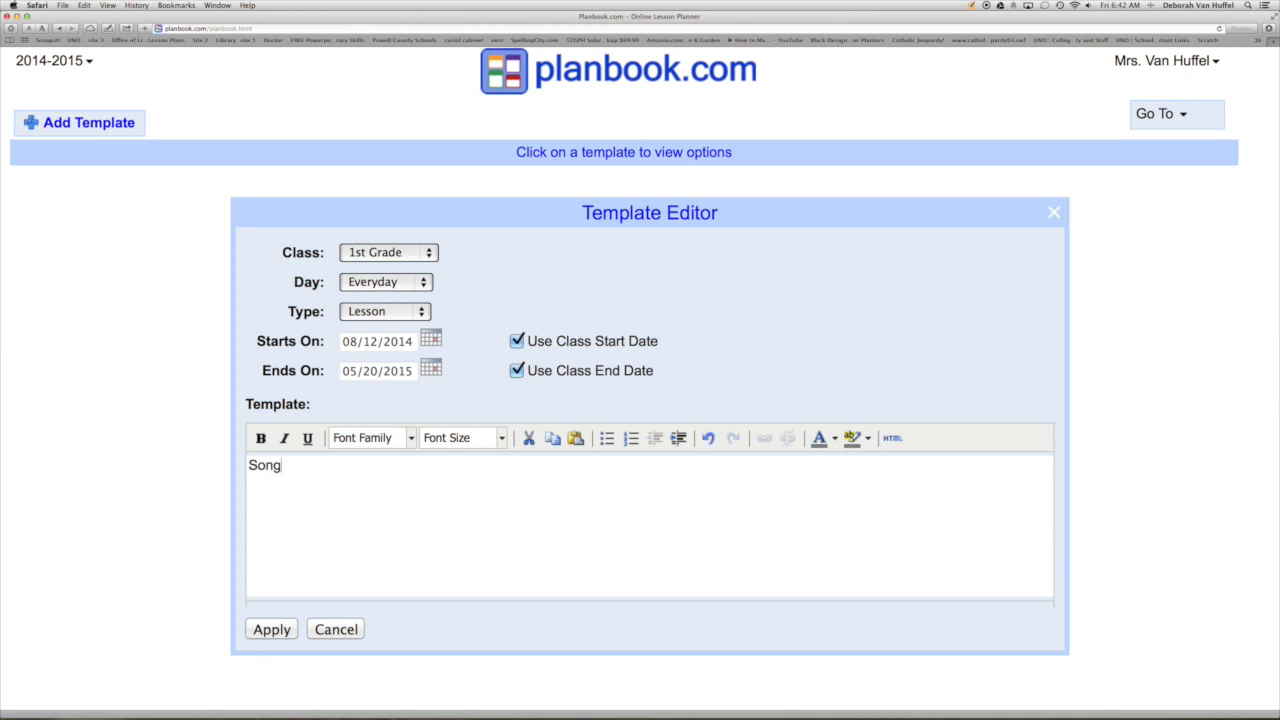
pyautogui.write('Book')
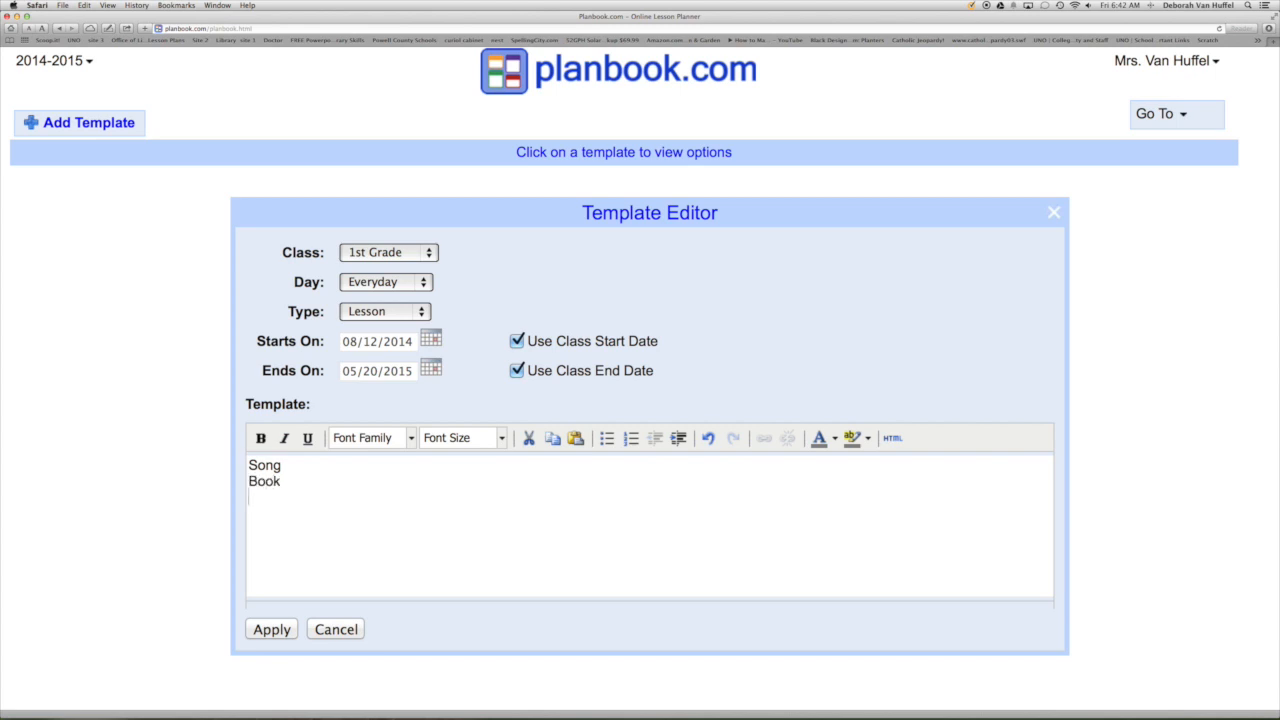
pyautogui.write('Act')
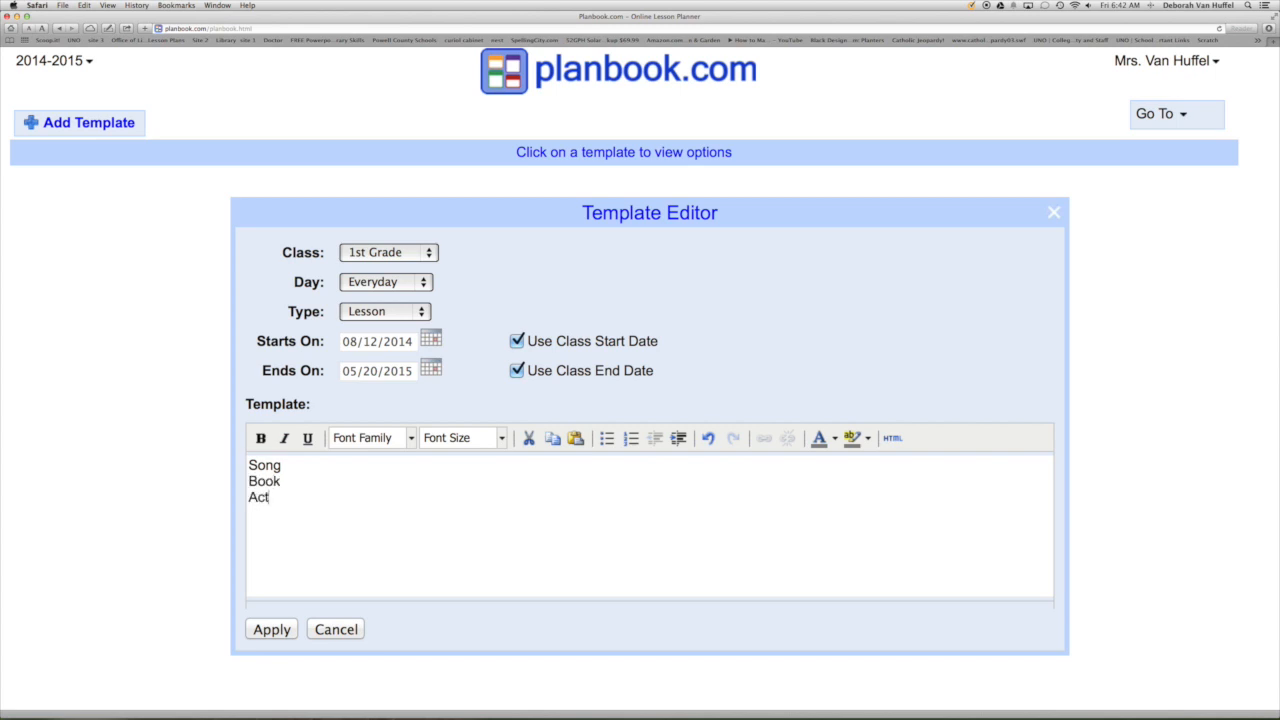
pyautogui.write('ivity')
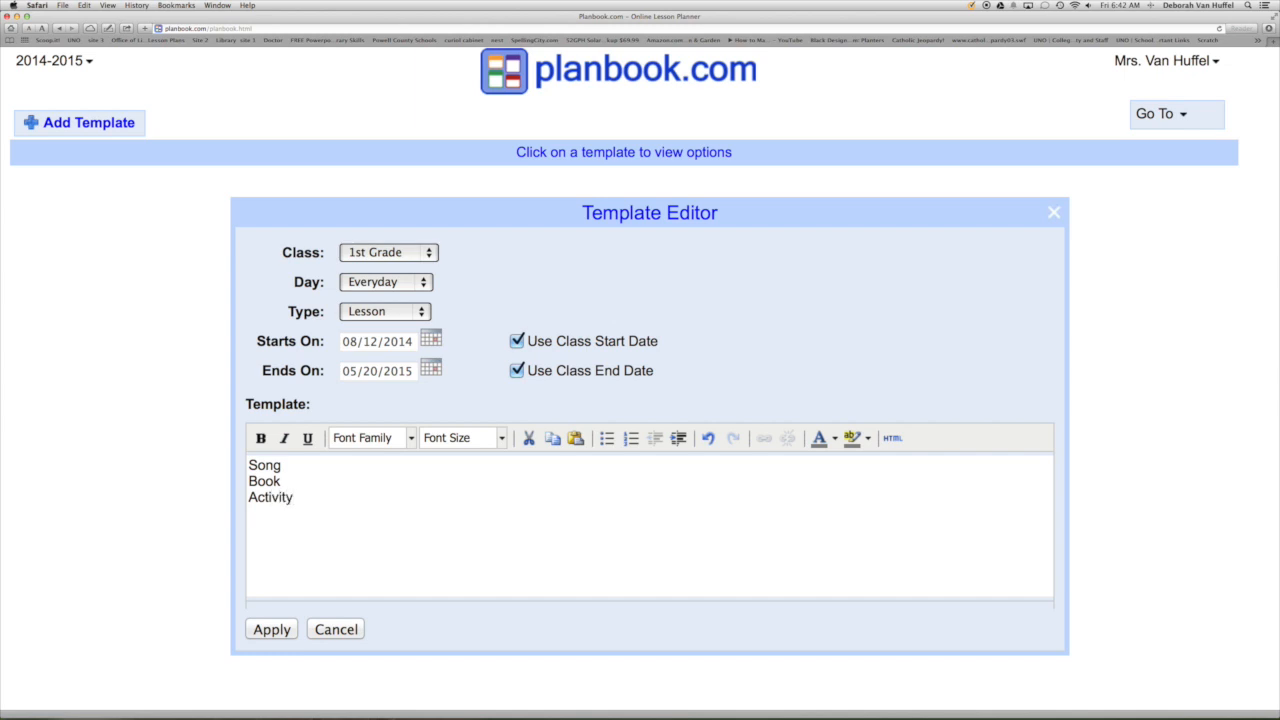
pyautogui.click(272, 628)
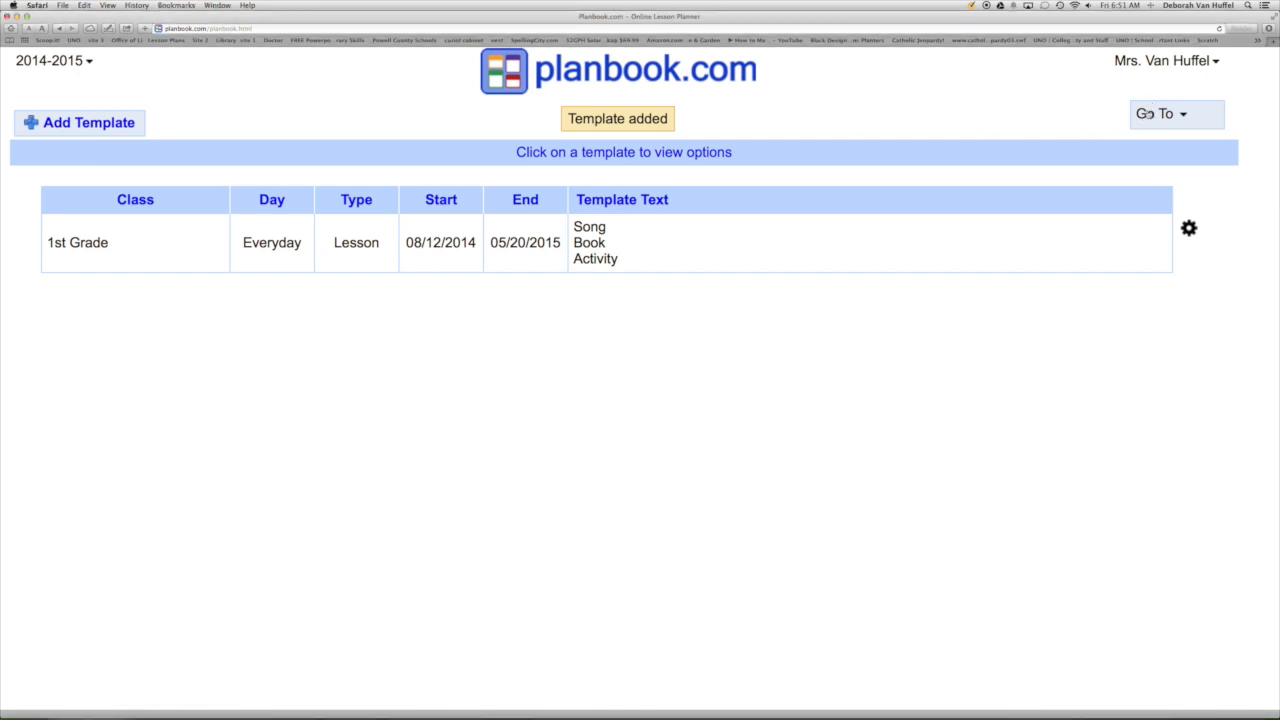
pyautogui.click(1160, 112)
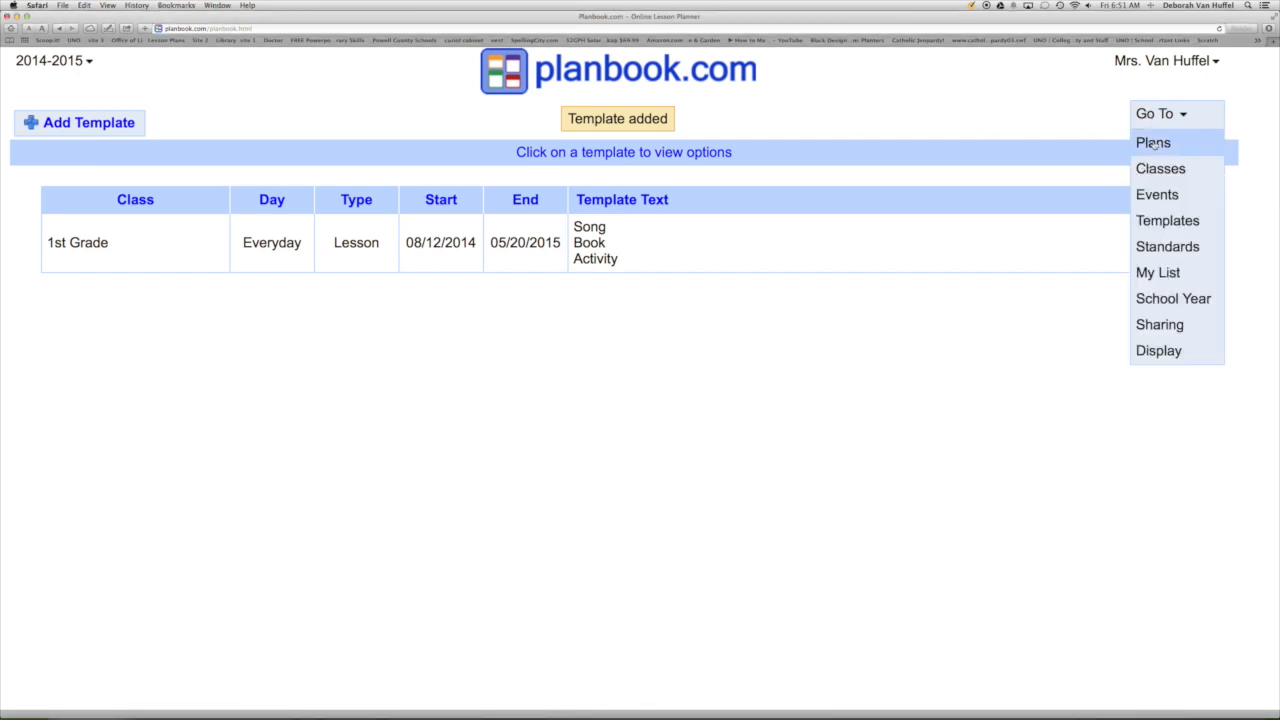
# - Go to the week plans and open Tuesday's 10:00am 1st Grade lesson for editing
pyautogui.click(1152, 142)
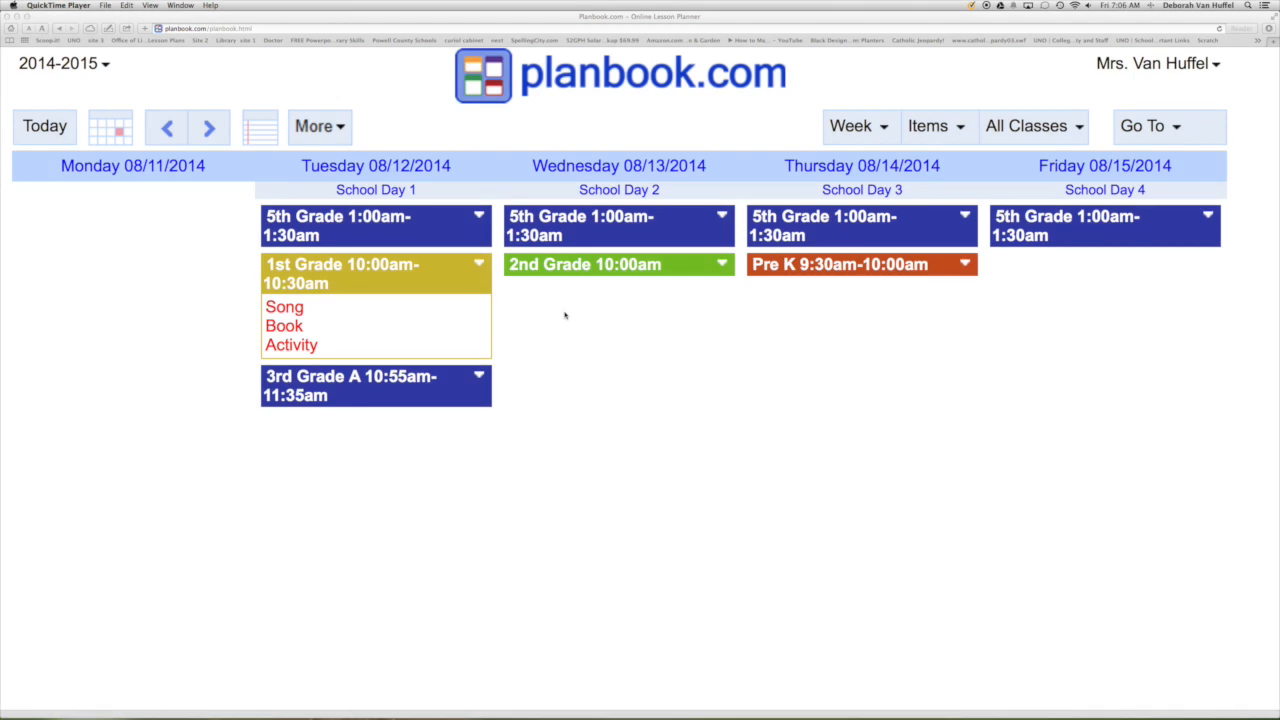
pyautogui.moveTo(448, 276)
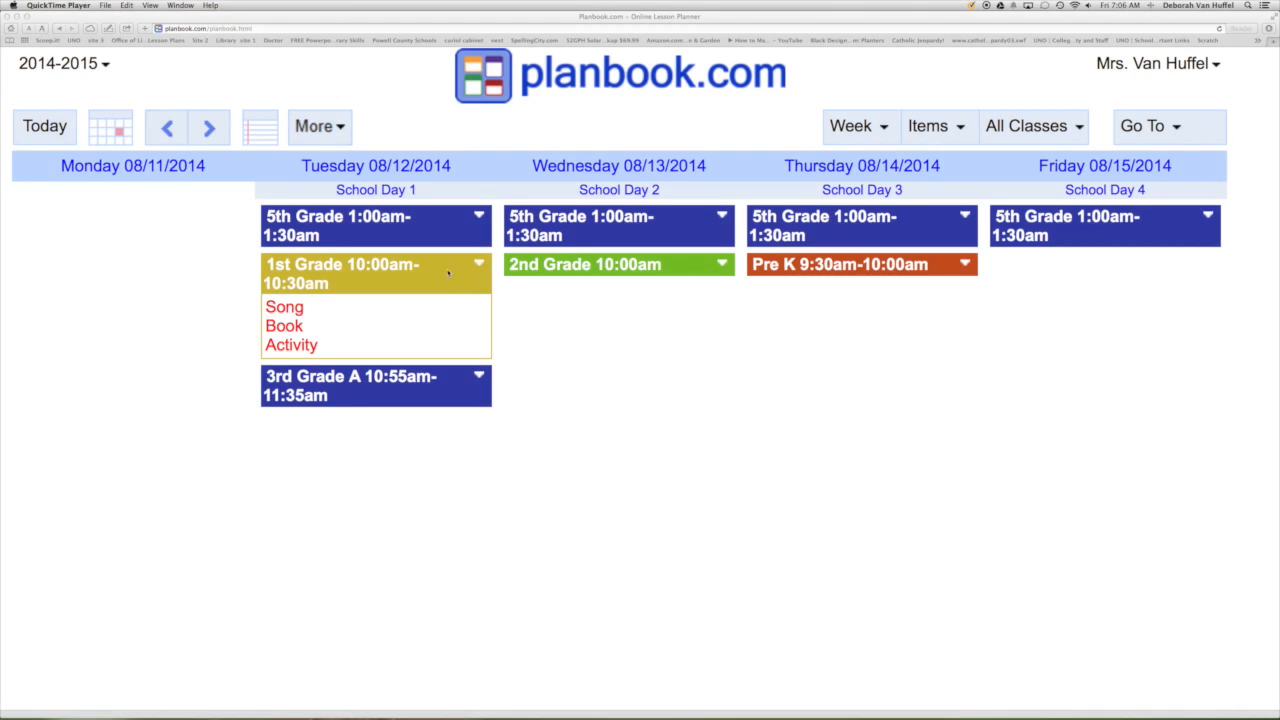
pyautogui.click(350, 272)
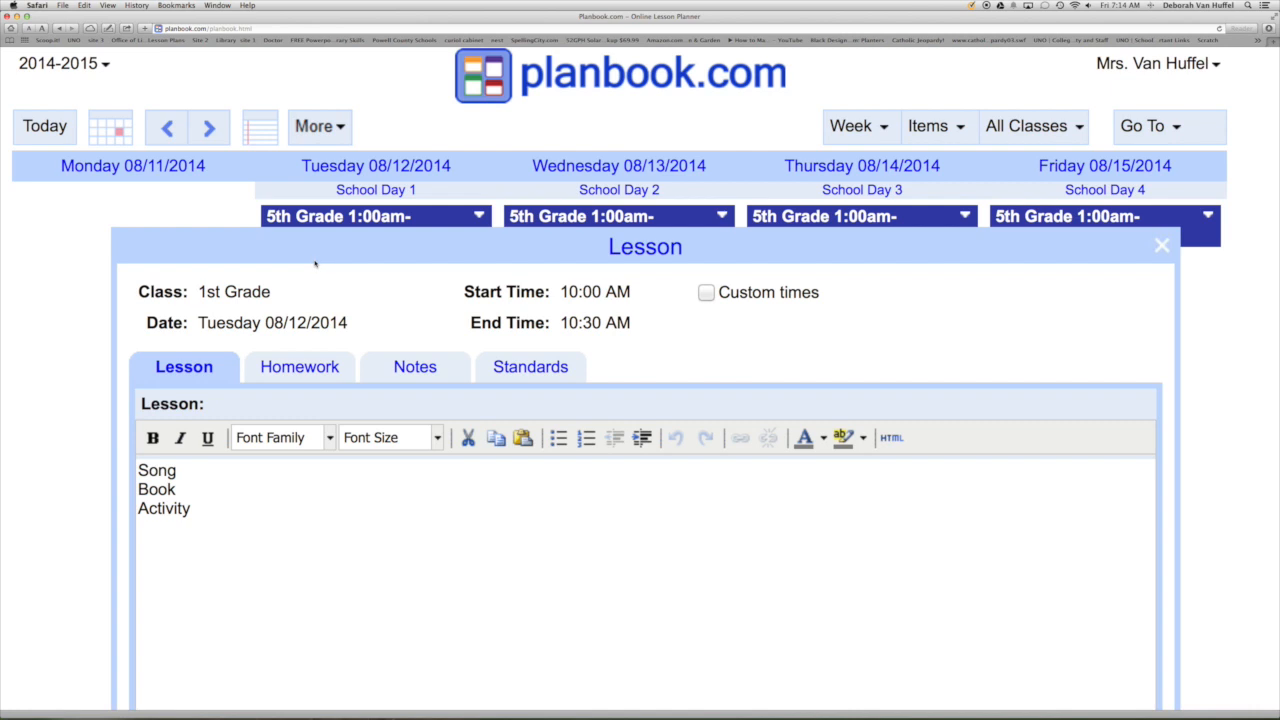
# - View the lesson's Homework and Standards sections and start adding Nebraska Grade 1 Language Arts standards
pyautogui.click(300, 366)
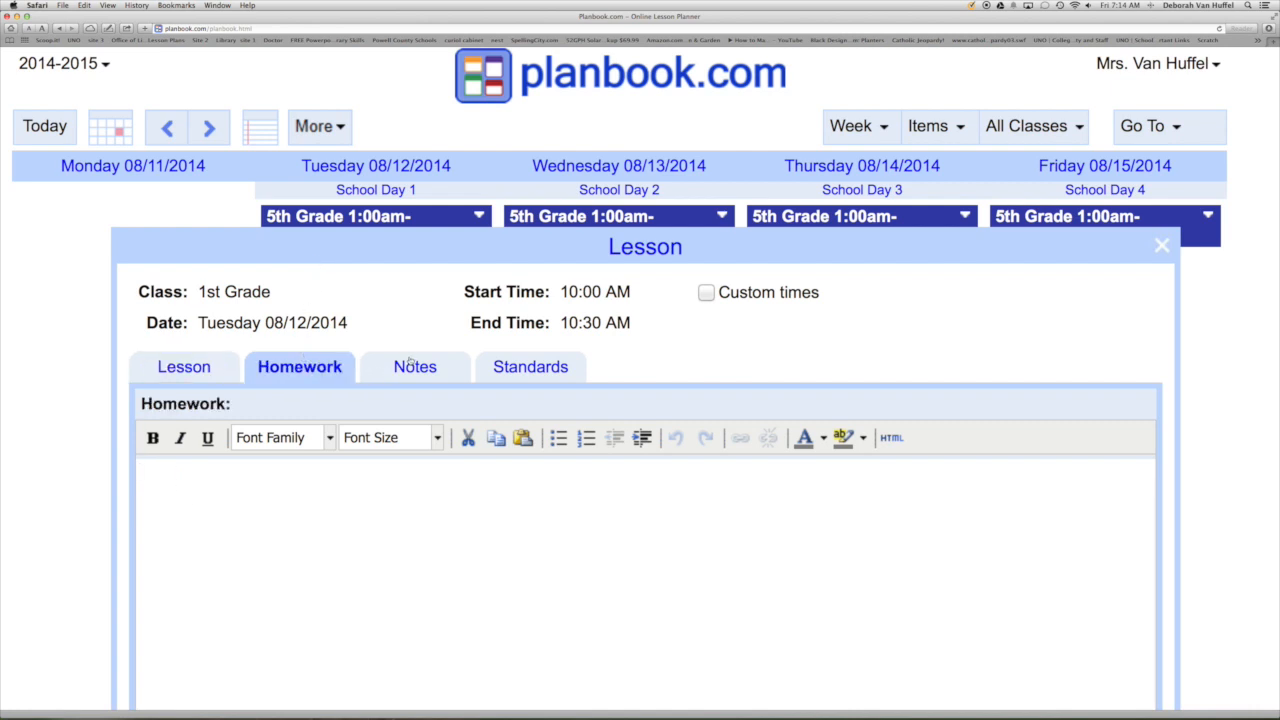
pyautogui.click(530, 366)
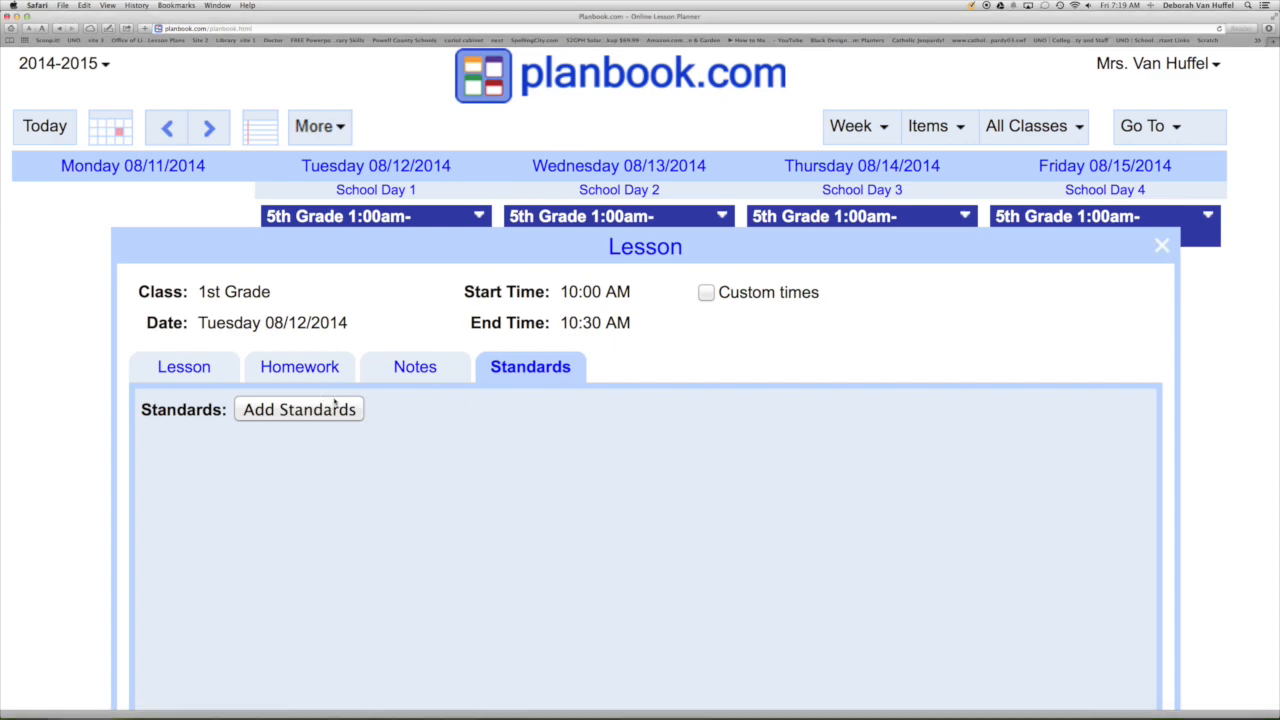
pyautogui.click(298, 408)
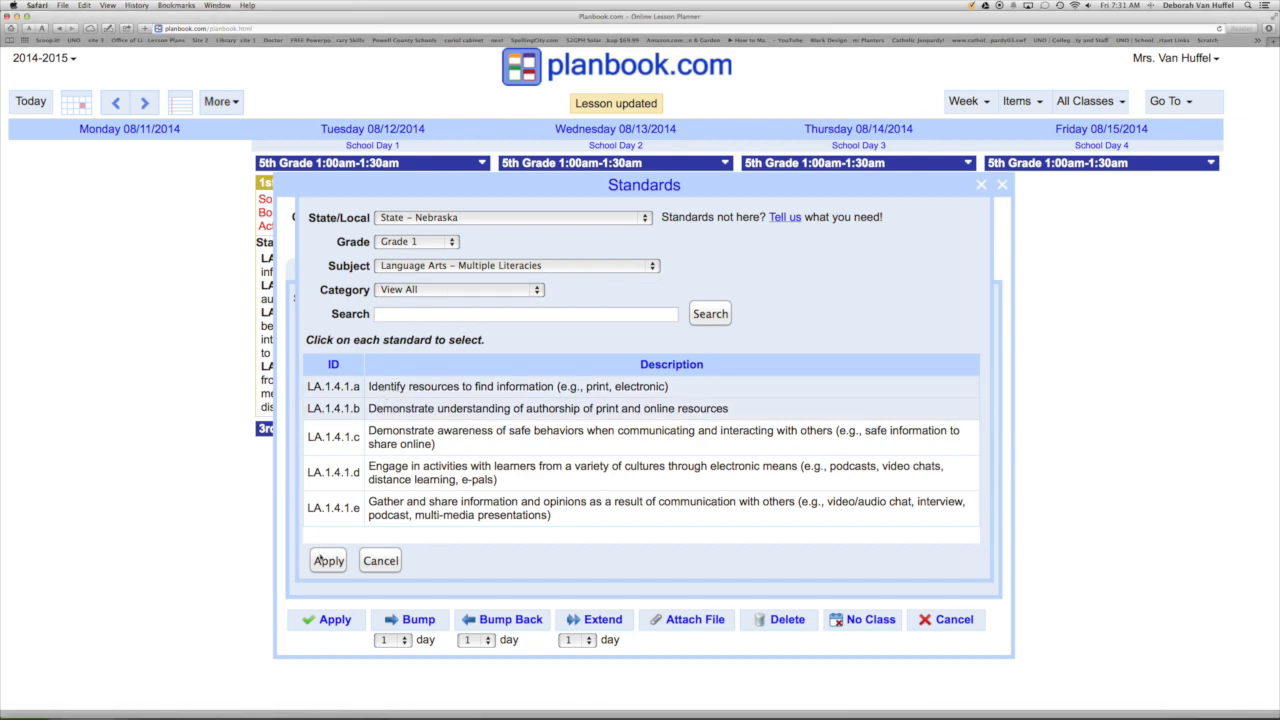
# - Attach standards LA.1.4.1.a and LA.1.4.1.b and save the 1st Grade lesson
pyautogui.click(328, 560)
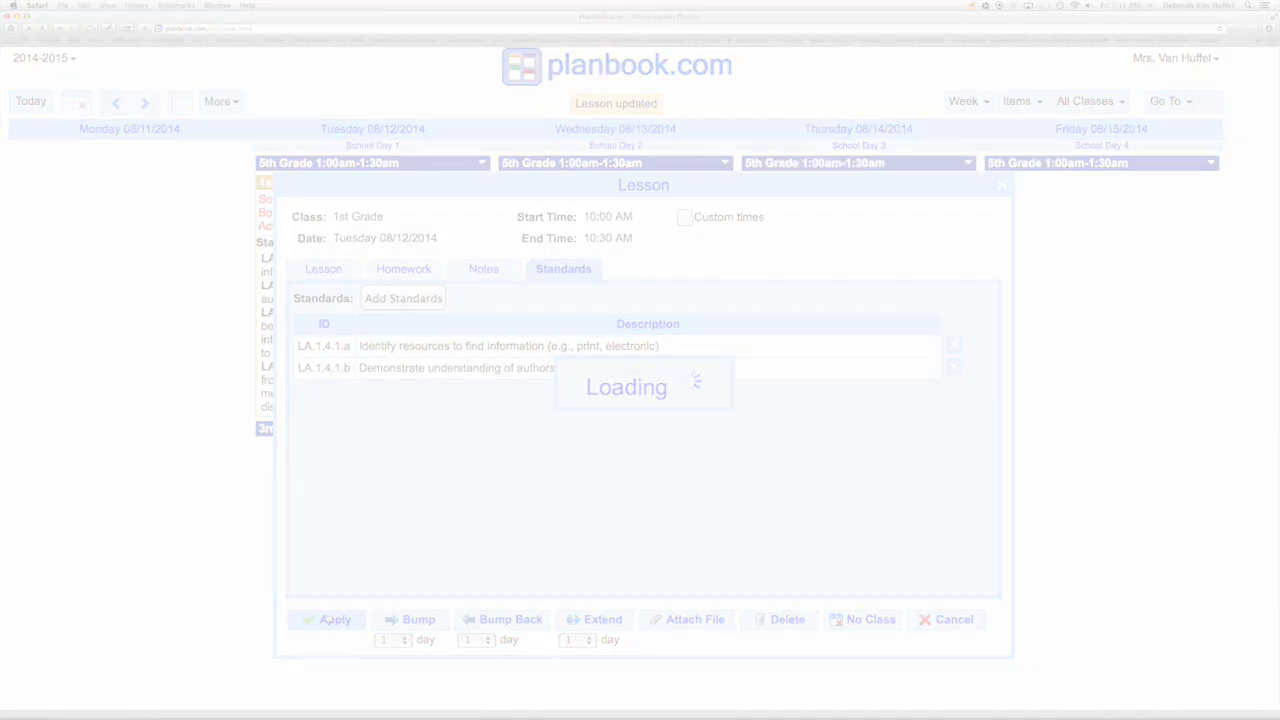
pyautogui.click(328, 620)
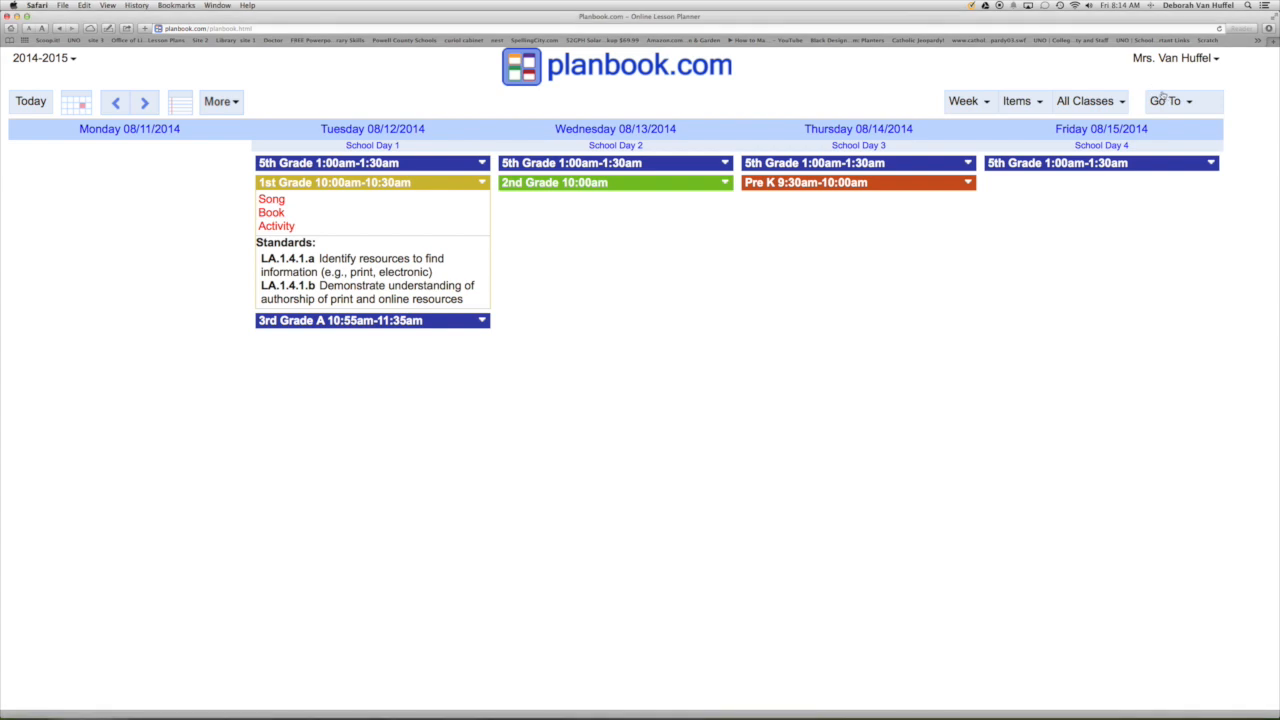
# - Return to the planbook.com home page via Go To and bring up the video Tutorials list
pyautogui.click(1170, 100)
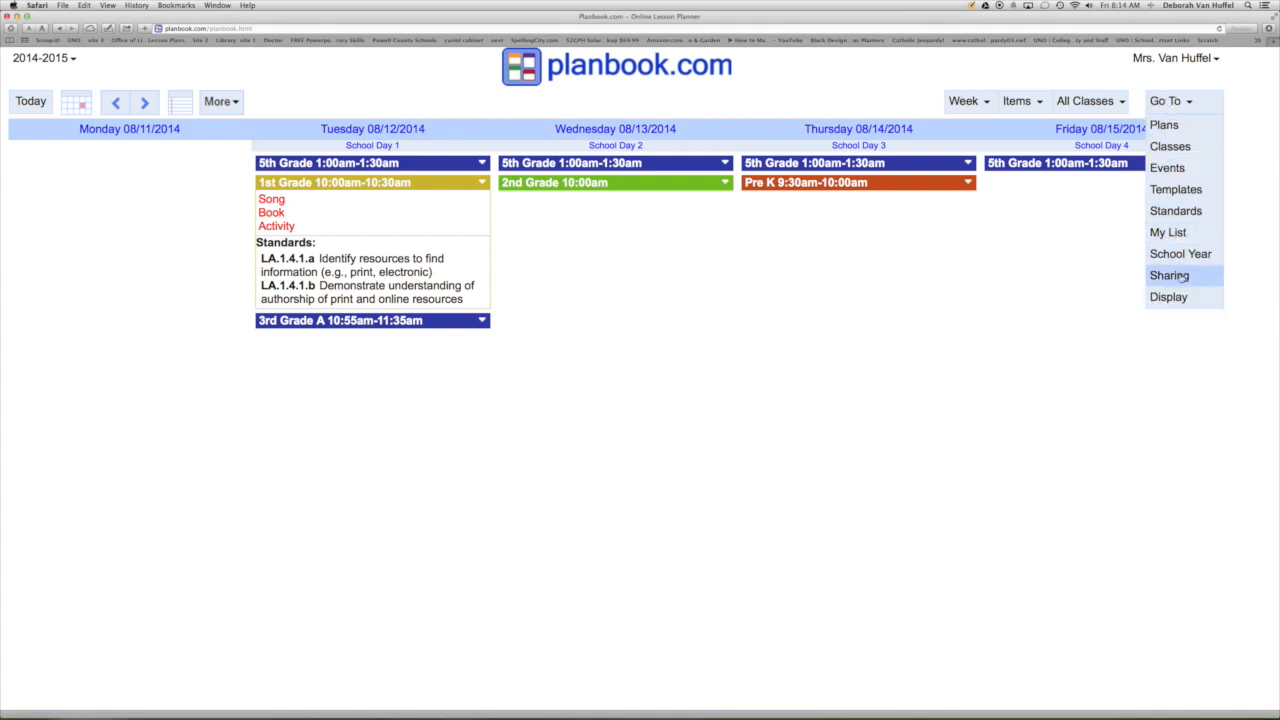
pyautogui.click(1168, 276)
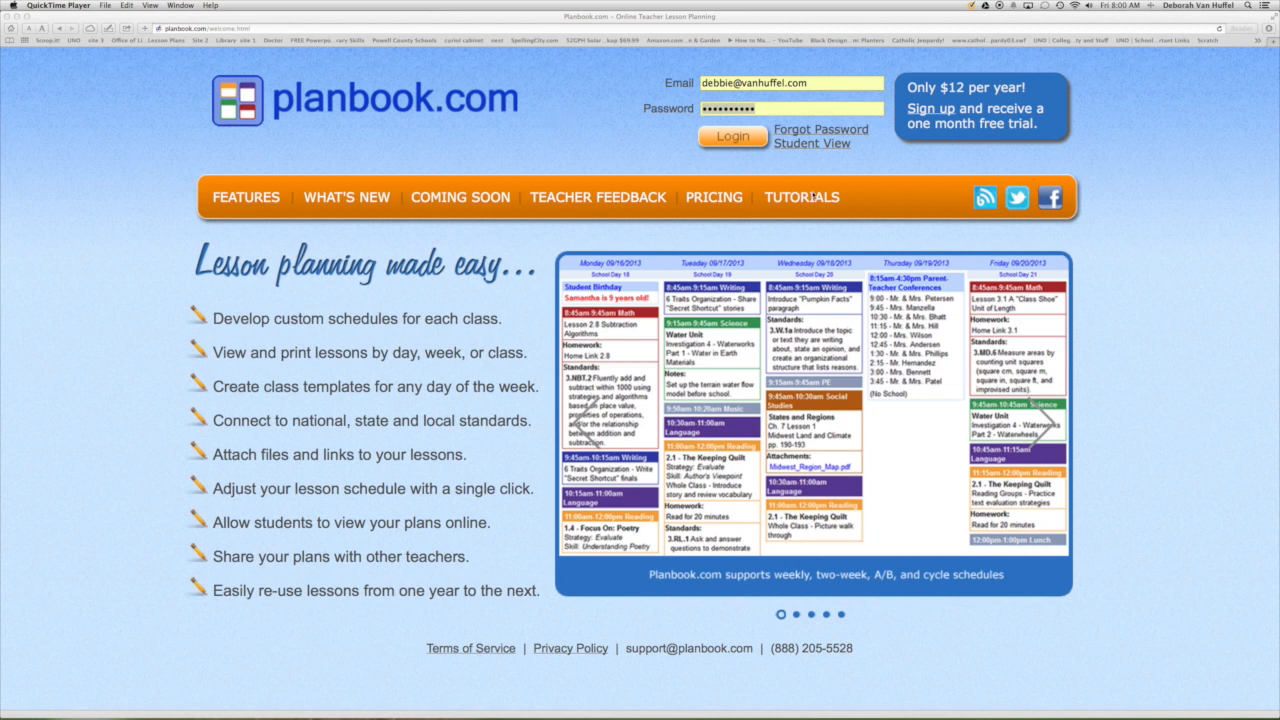
pyautogui.click(800, 198)
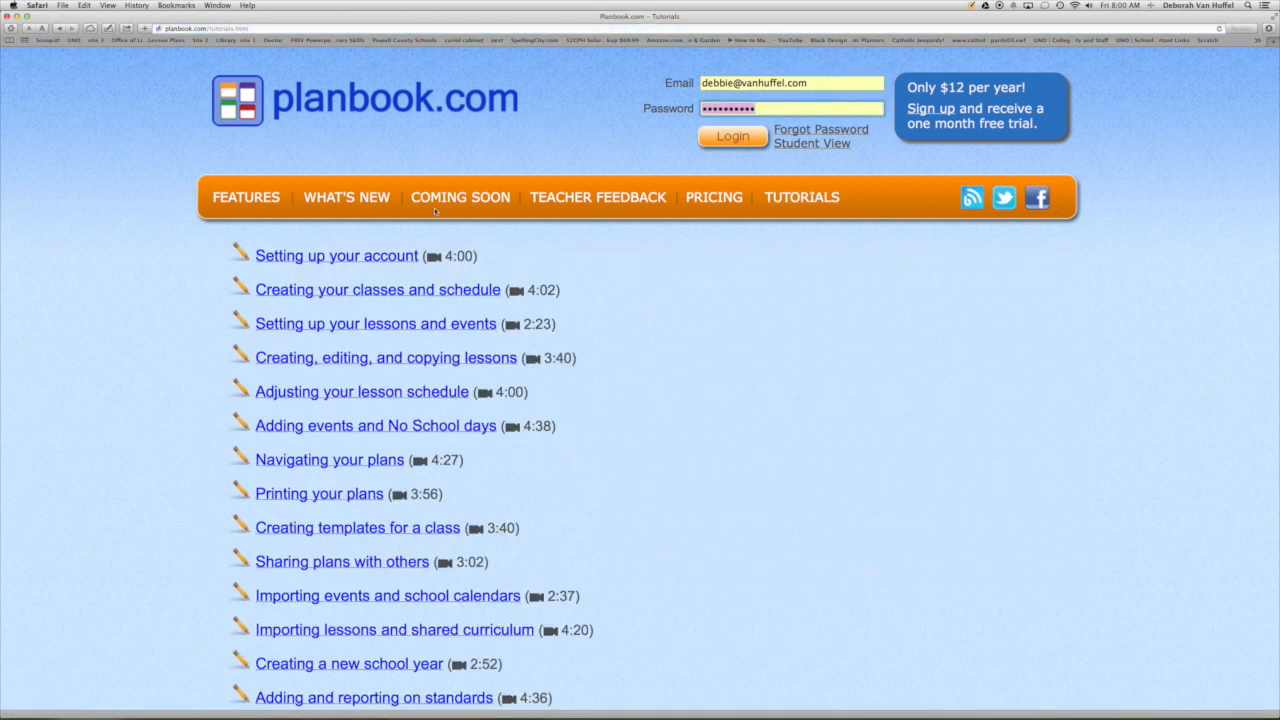